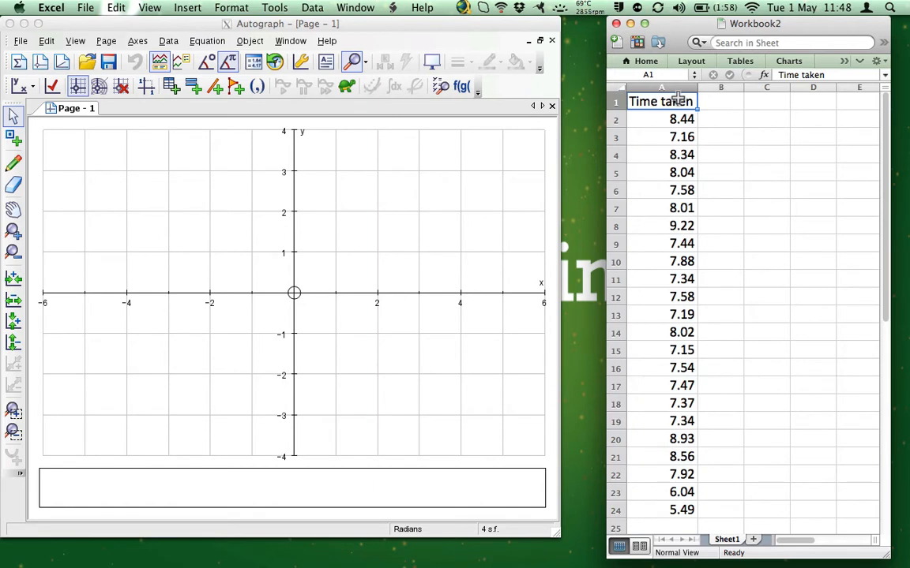
Select the Time taken heading and its 23 values in column A and copy them.
{"action": "left_click_drag", "start_coordinate": [660, 101], "coordinate": [660, 456]}
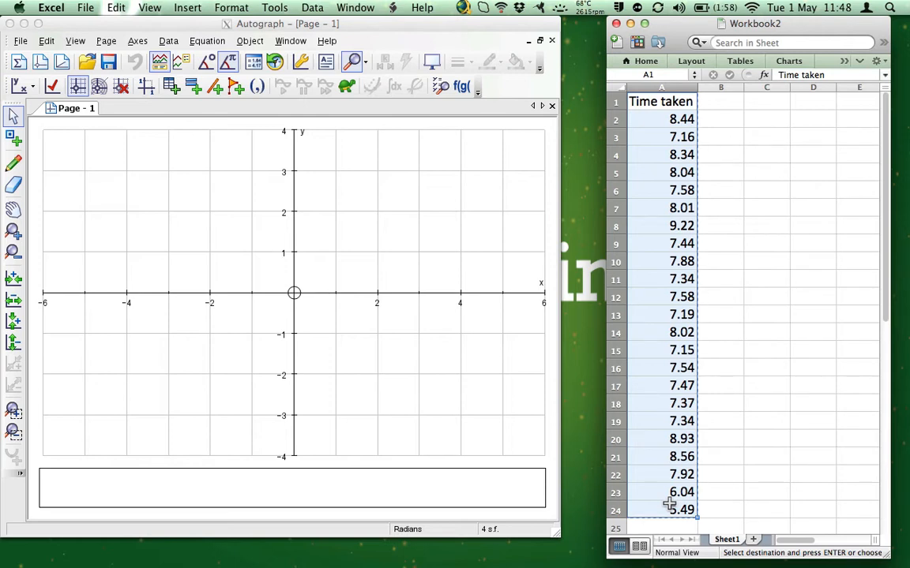
{"action": "mouse_move", "coordinate": [266, 300]}
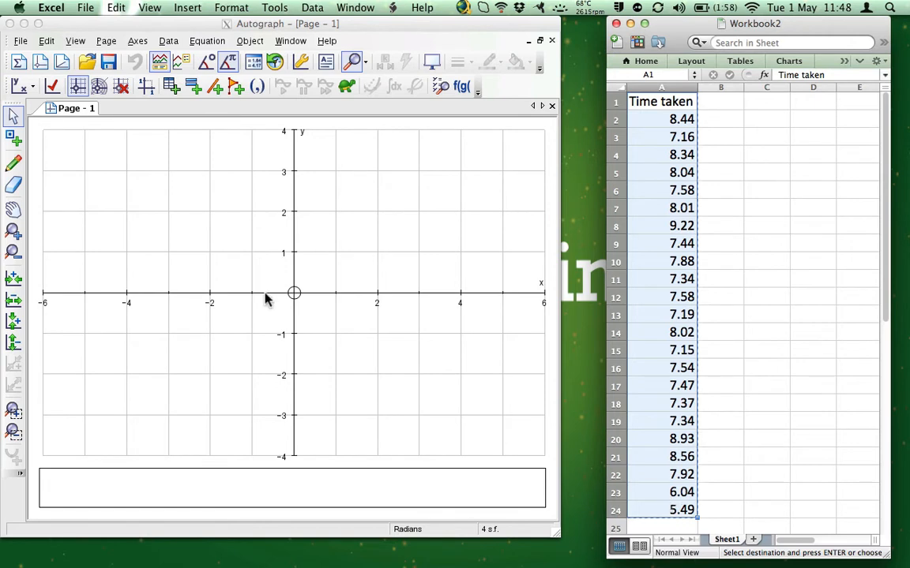
Set Autograph's General preferences to Advanced Level and confirm the dialog.
{"action": "left_click", "coordinate": [75, 41]}
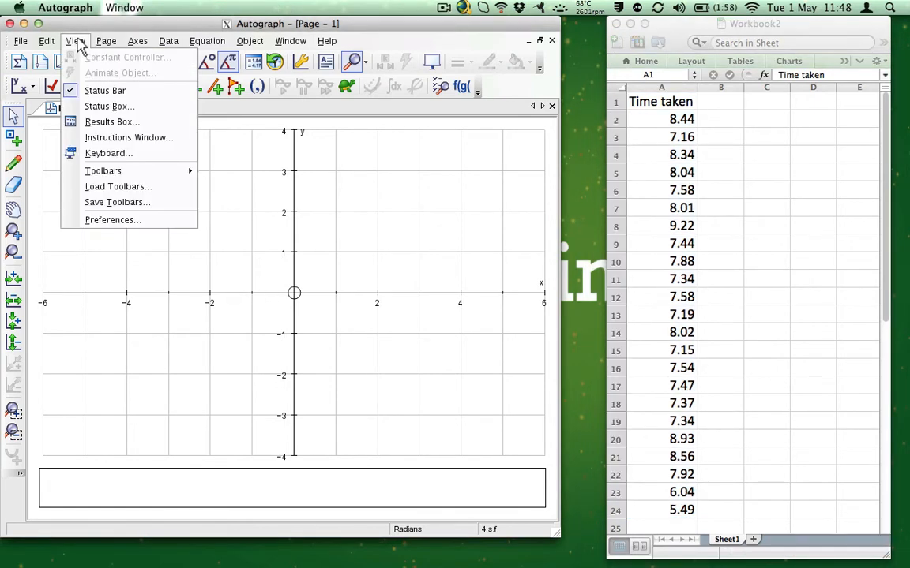
{"action": "mouse_move", "coordinate": [112, 219]}
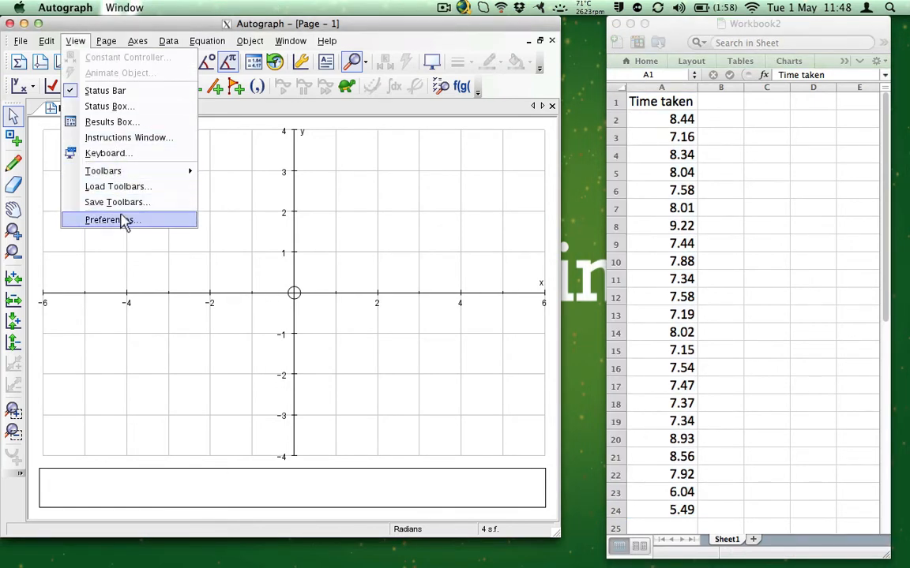
{"action": "left_click", "coordinate": [107, 220]}
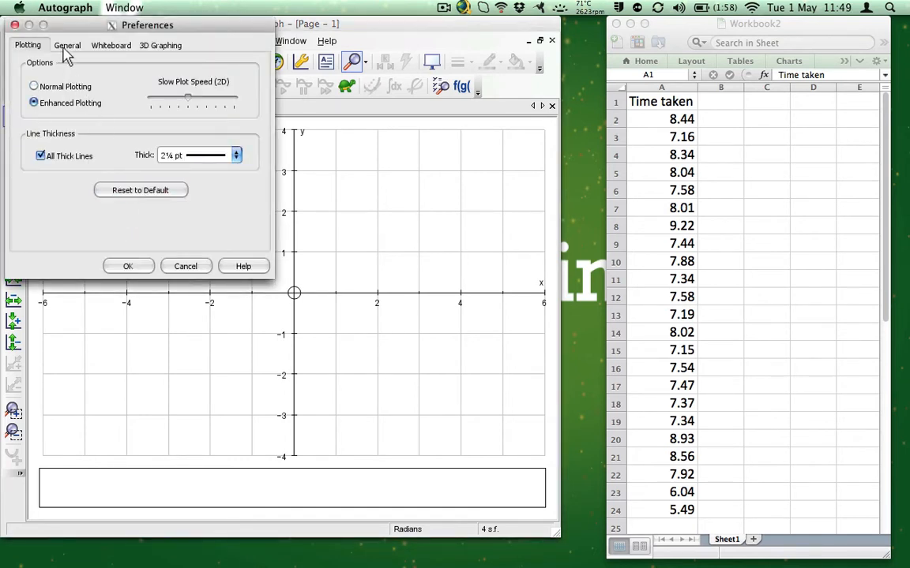
{"action": "left_click", "coordinate": [66, 44]}
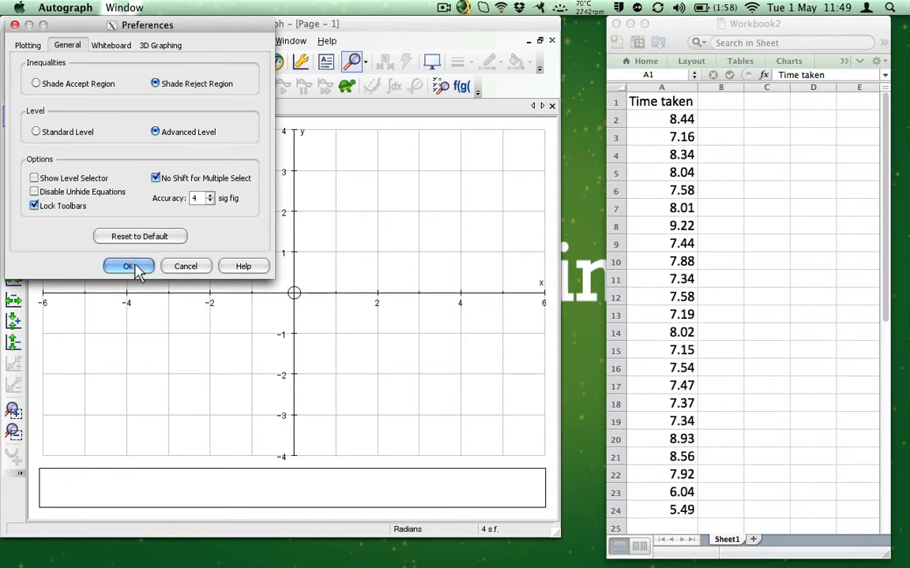
{"action": "left_click", "coordinate": [130, 265]}
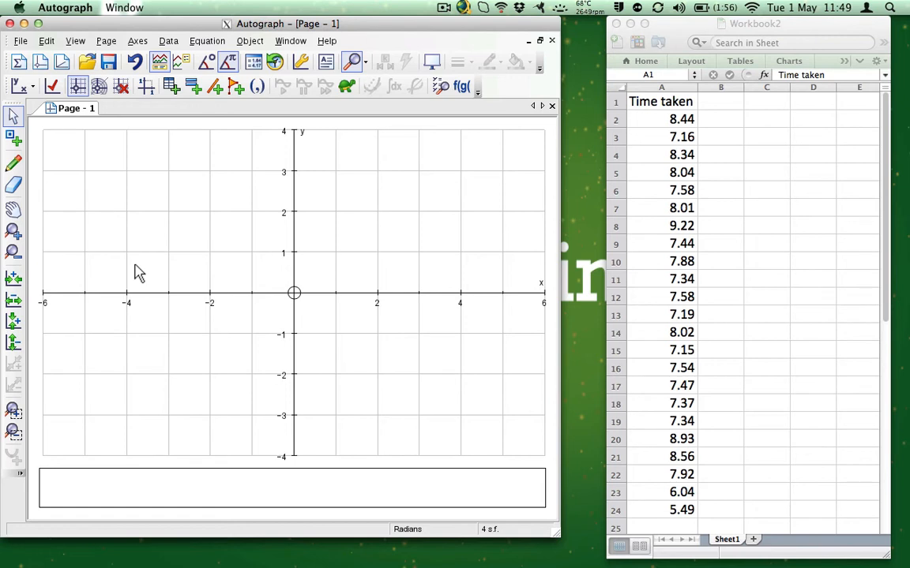
{"action": "mouse_move", "coordinate": [17, 62]}
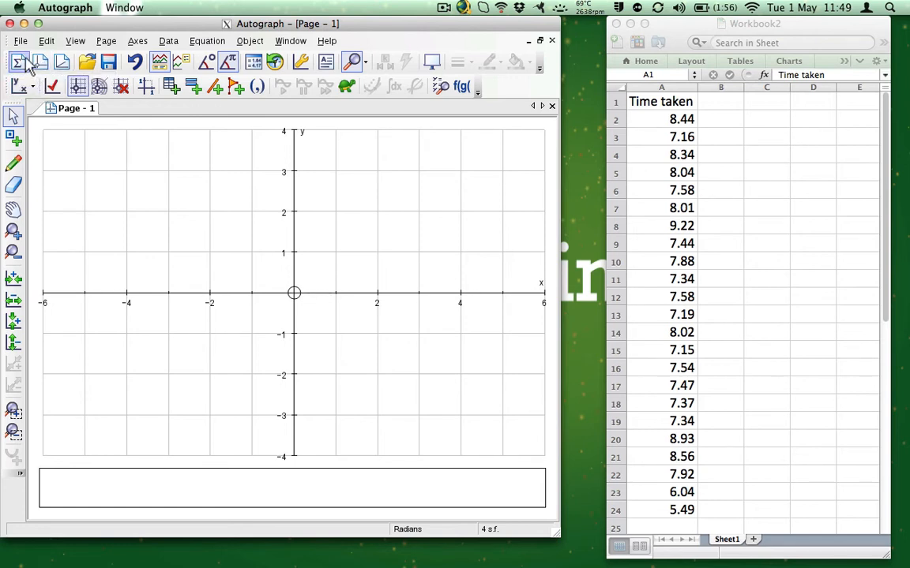
{"action": "mouse_move", "coordinate": [18, 61]}
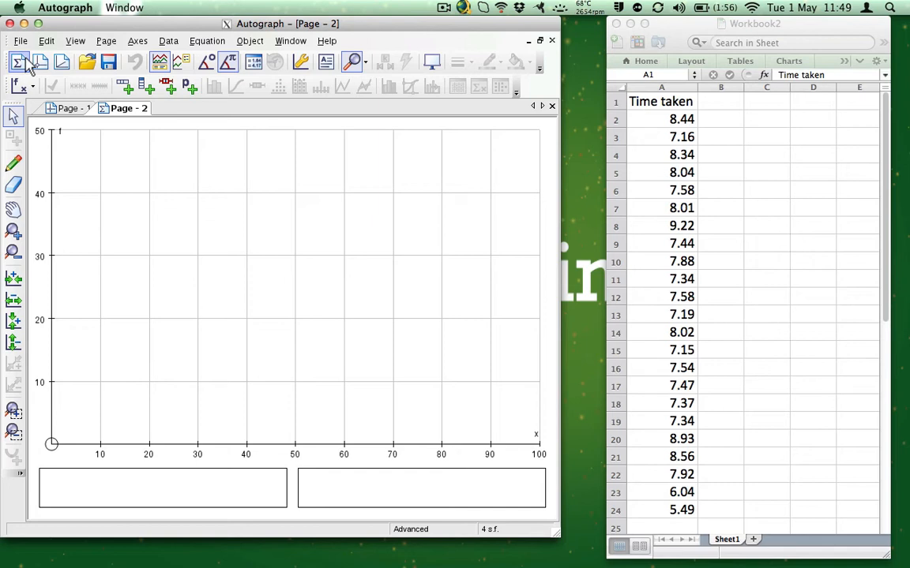
{"action": "mouse_move", "coordinate": [143, 85]}
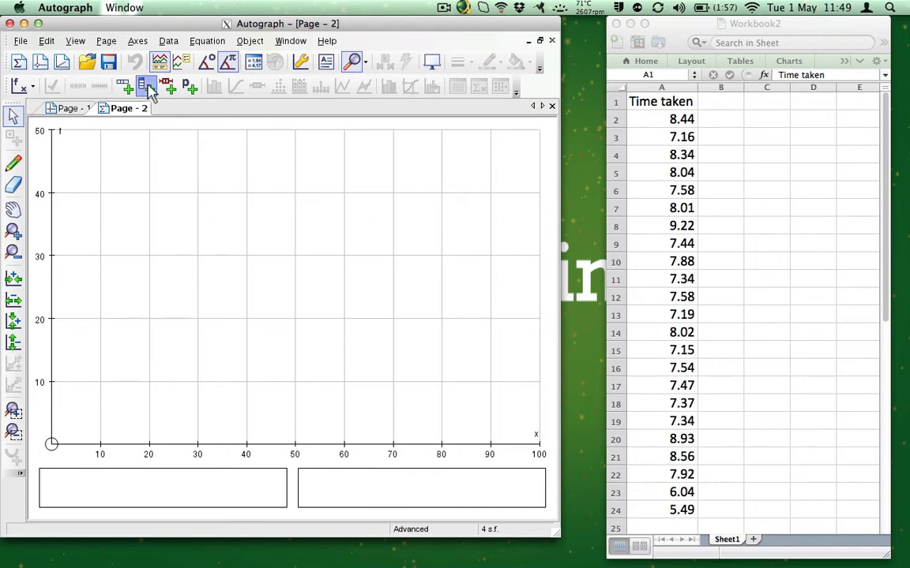
Paste the 23 Time taken values as a raw data set named and x-axis-labelled from the header.
{"action": "left_click", "coordinate": [146, 87]}
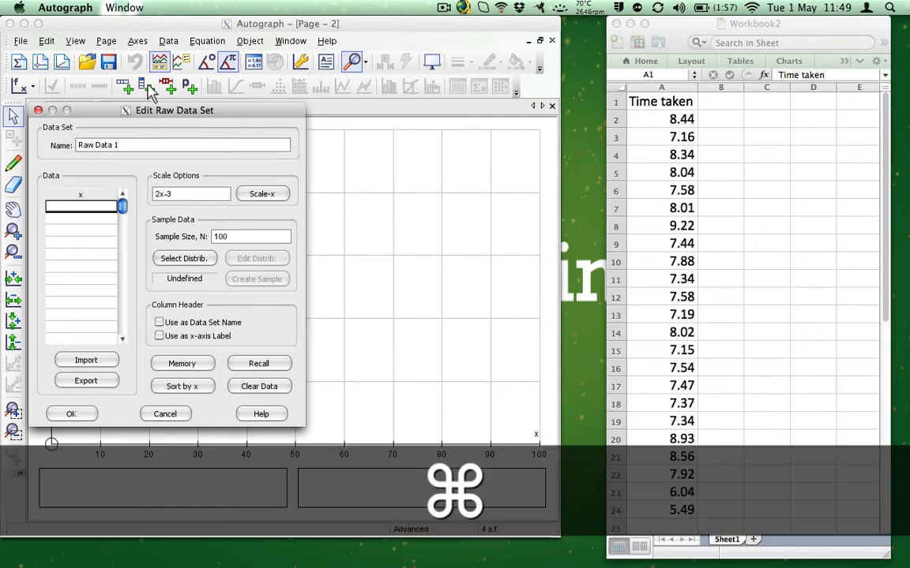
{"action": "key", "text": "cmd+v"}
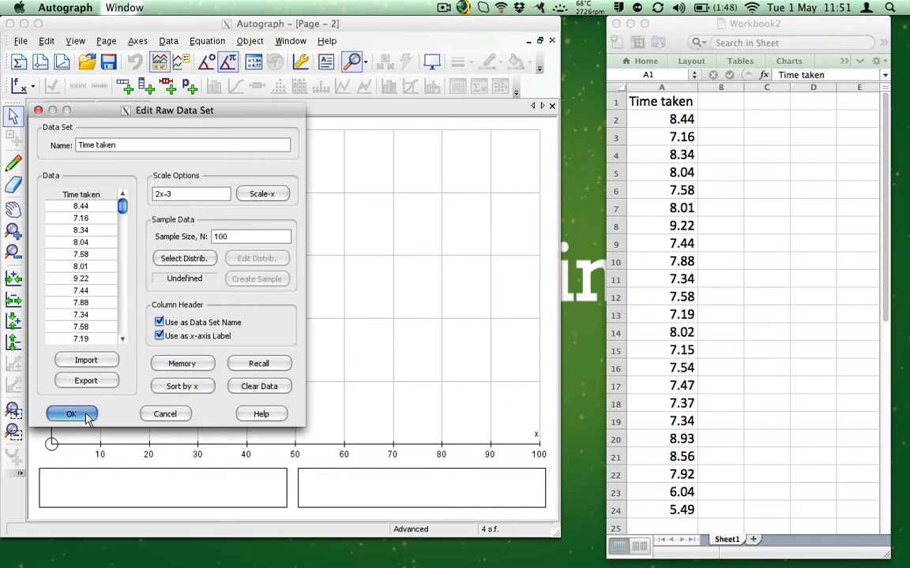
{"action": "left_click", "coordinate": [69, 414]}
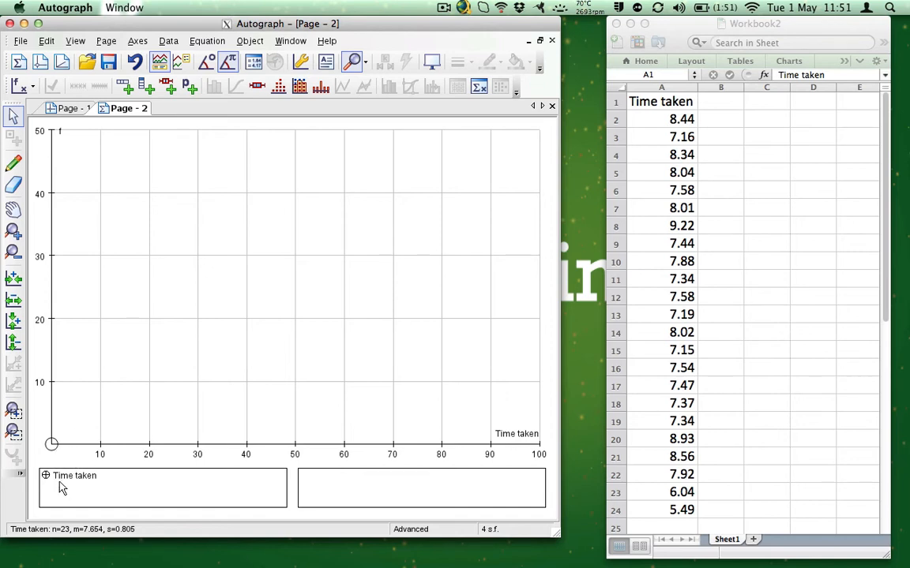
{"action": "mouse_move", "coordinate": [64, 483]}
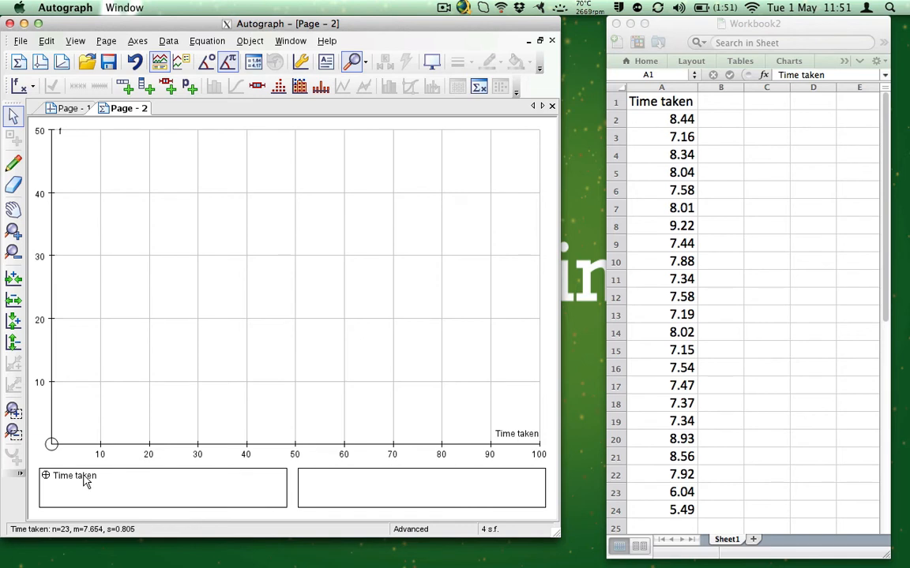
Add a box-and-whisker diagram of the Time taken raw data (median 7.58, n=23).
{"action": "right_click", "coordinate": [73, 477]}
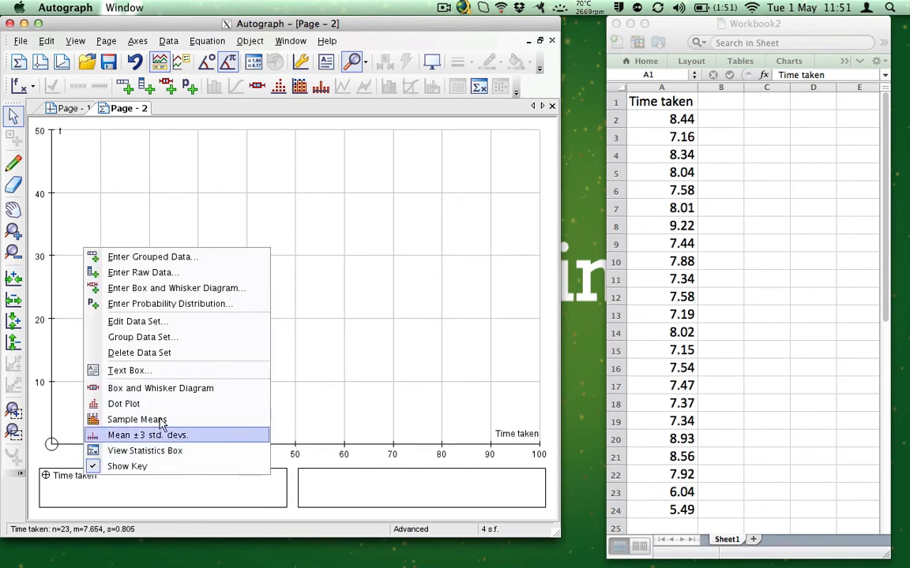
{"action": "left_click", "coordinate": [147, 436]}
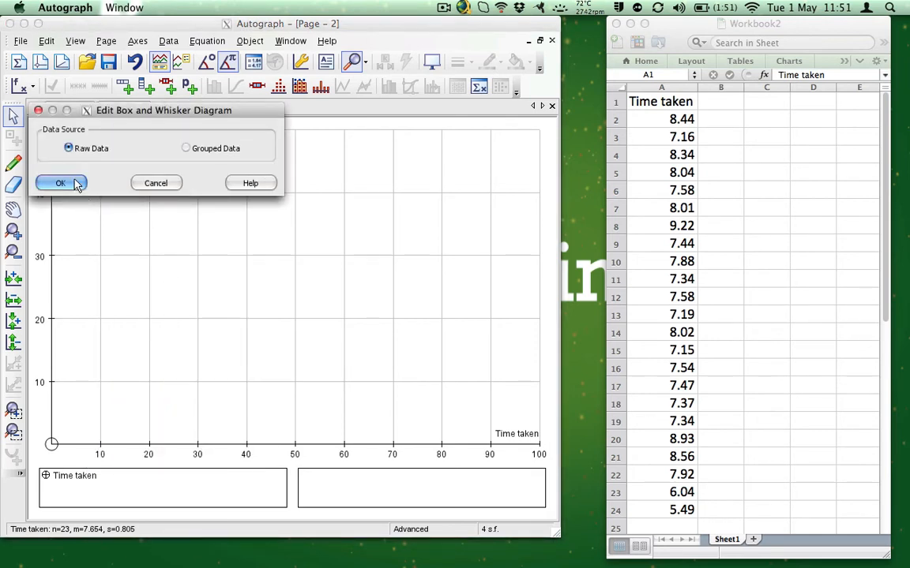
{"action": "left_click", "coordinate": [60, 183]}
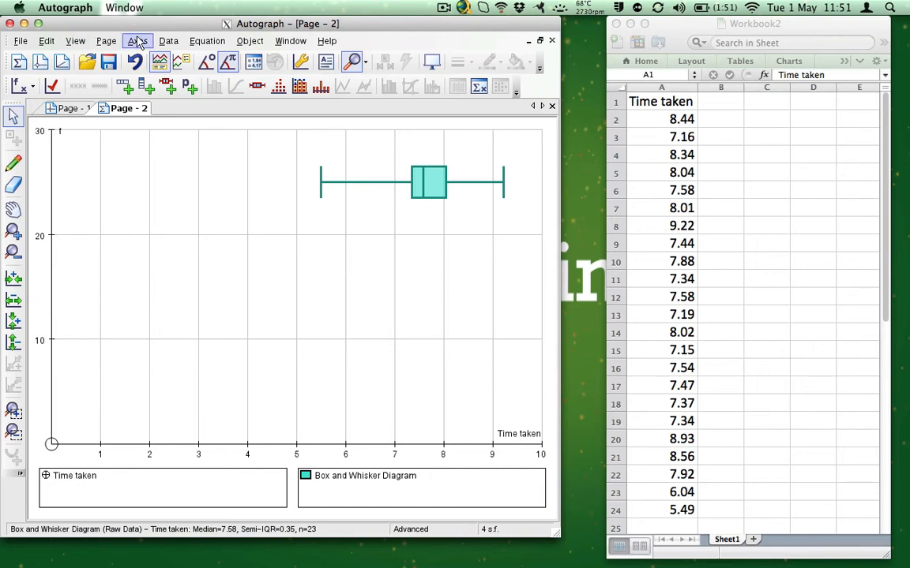
{"action": "left_click", "coordinate": [135, 41]}
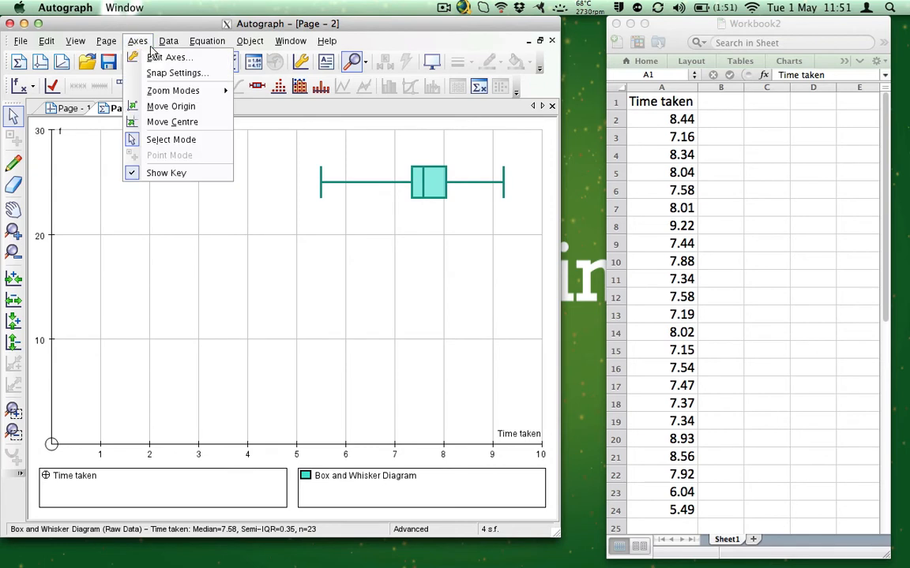
{"action": "left_click", "coordinate": [171, 57]}
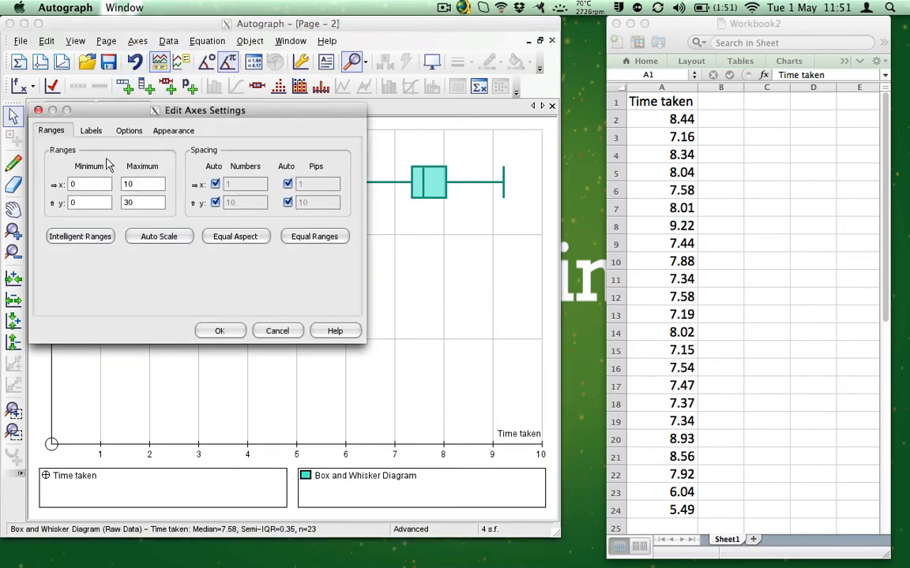
{"action": "mouse_move", "coordinate": [63, 209]}
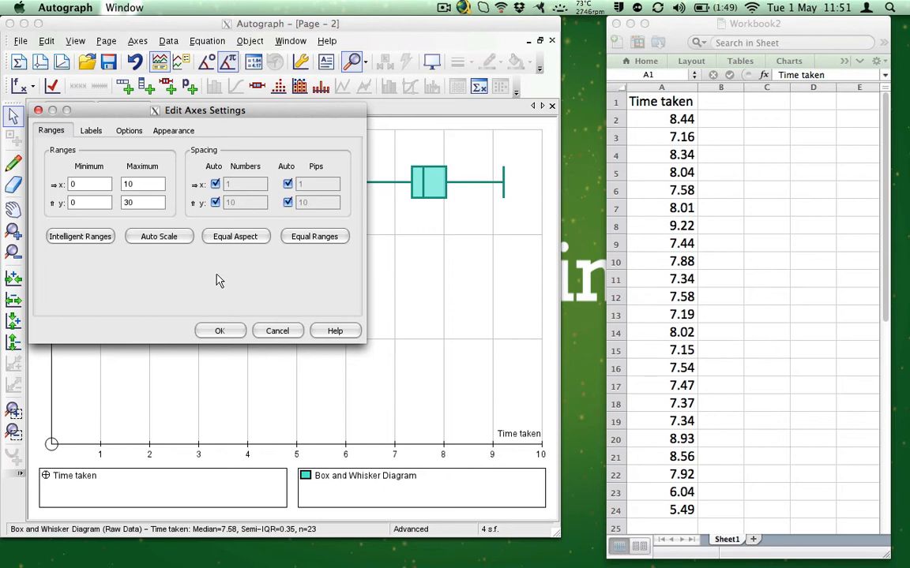
{"action": "left_click", "coordinate": [220, 332]}
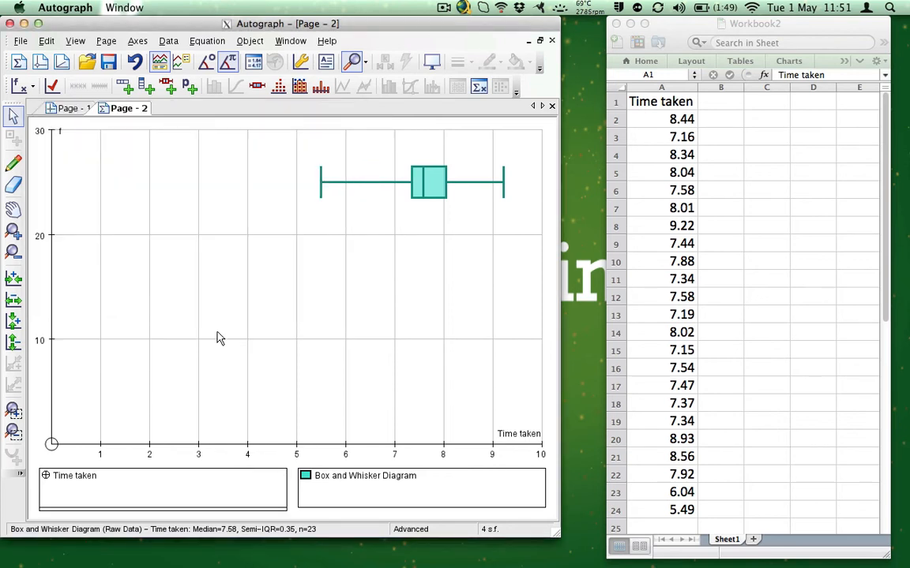
{"action": "mouse_move", "coordinate": [345, 332]}
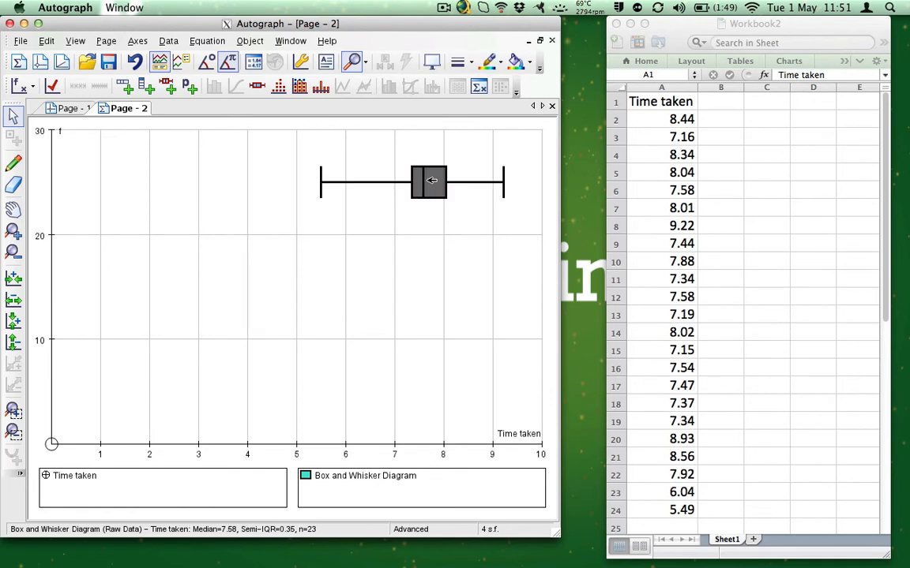
{"action": "left_click", "coordinate": [427, 182]}
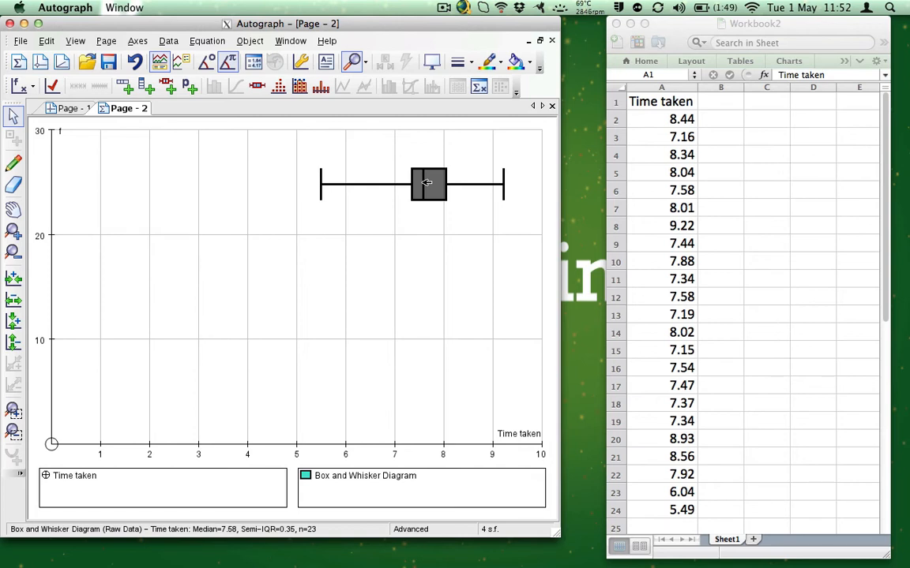
{"action": "right_click", "coordinate": [426, 183]}
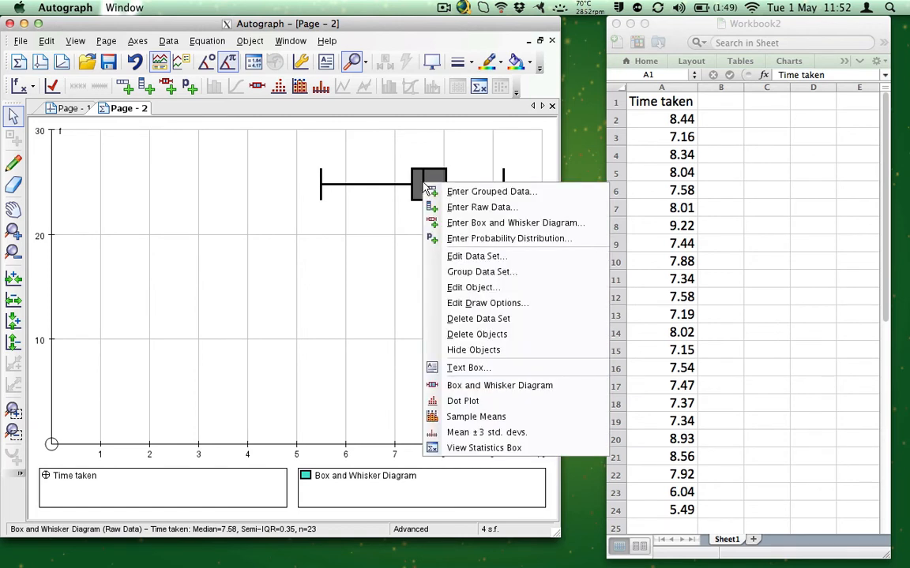
{"action": "mouse_move", "coordinate": [486, 448]}
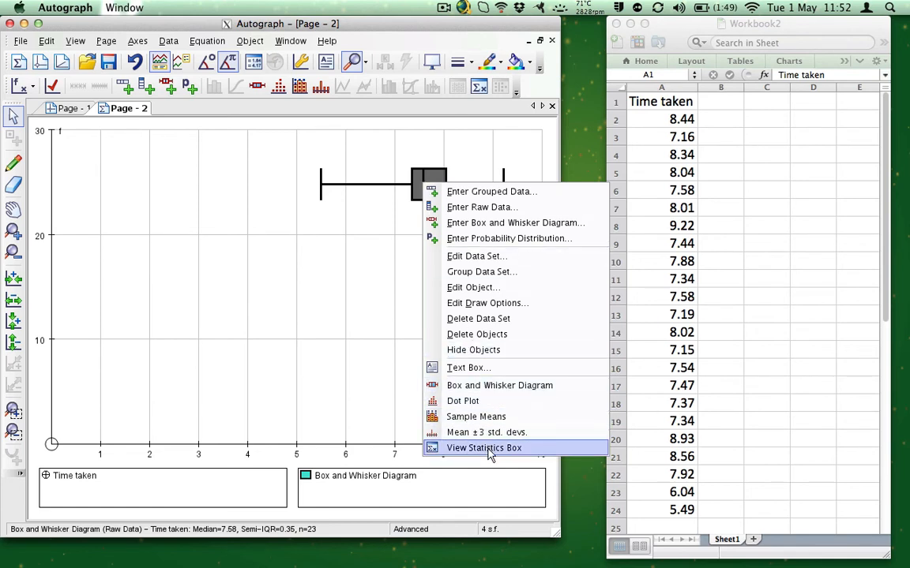
{"action": "left_click", "coordinate": [485, 449]}
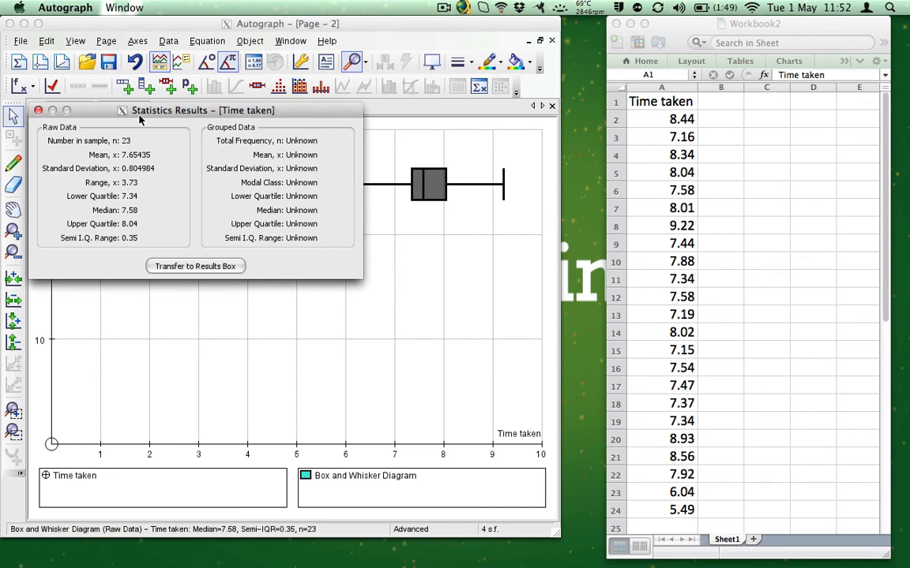
{"action": "mouse_move", "coordinate": [298, 249]}
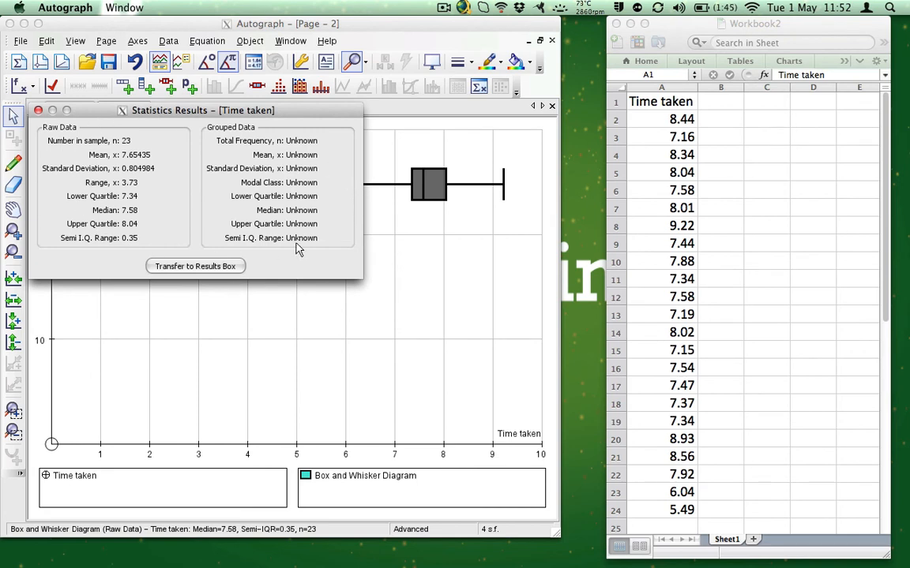
{"action": "left_click", "coordinate": [195, 266]}
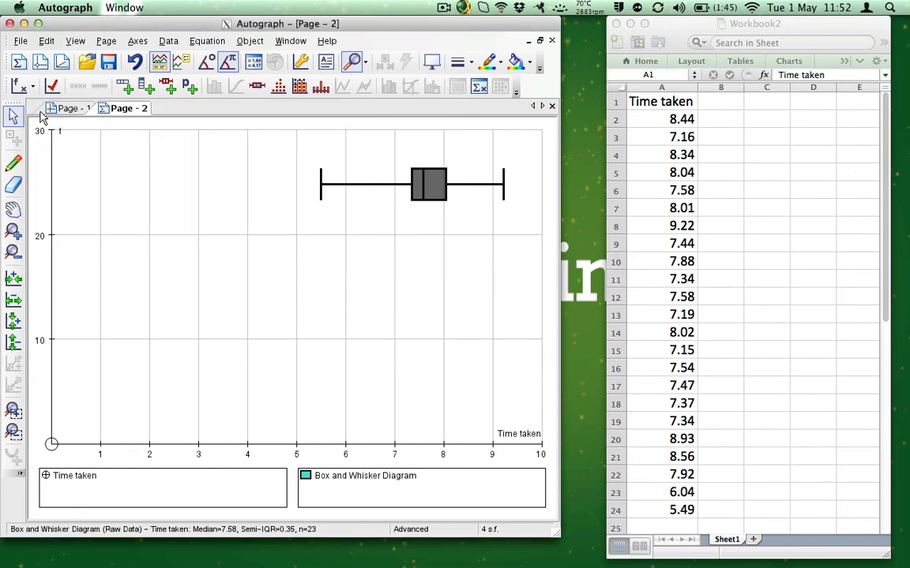
Show the Results Box beside the diagram and scroll it to read the Time taken statistics (mean 7.65435).
{"action": "left_click", "coordinate": [104, 41]}
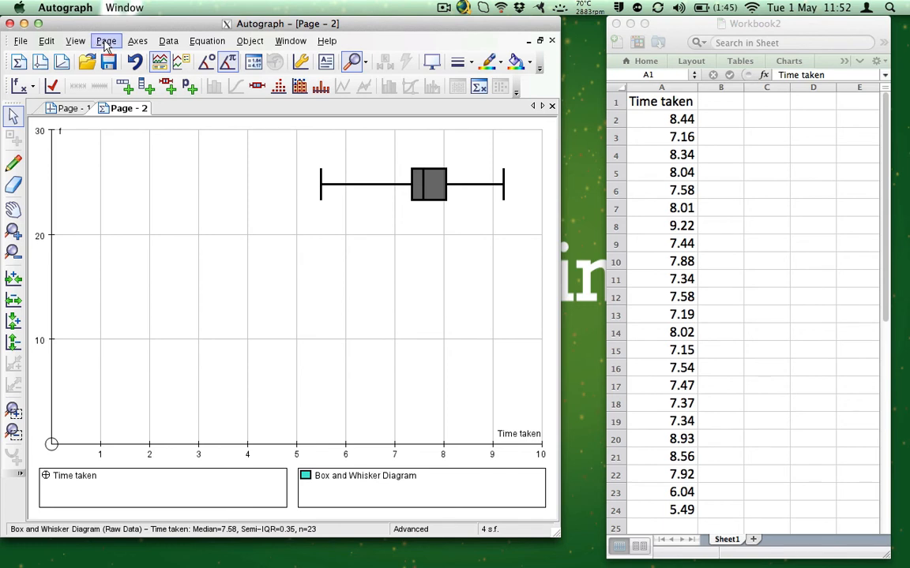
{"action": "left_click", "coordinate": [76, 42]}
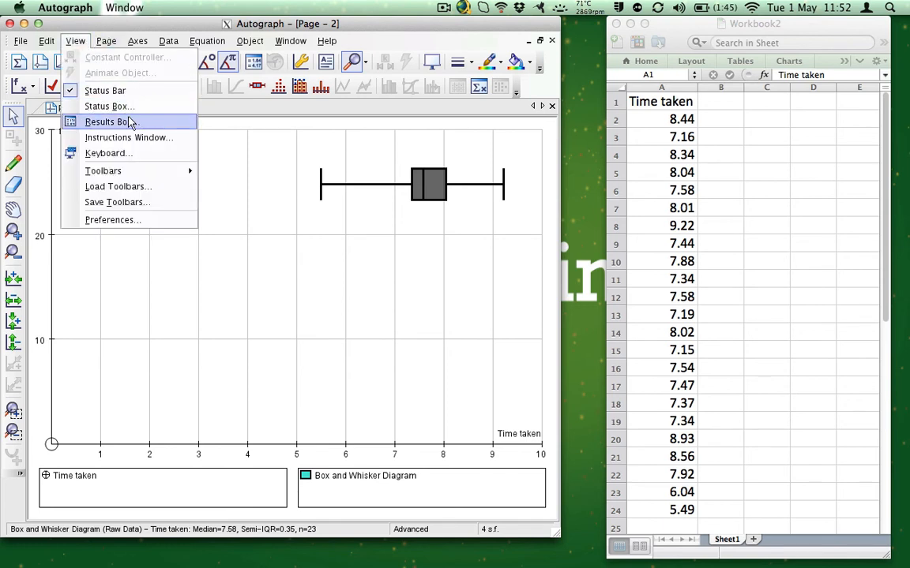
{"action": "left_click", "coordinate": [108, 121]}
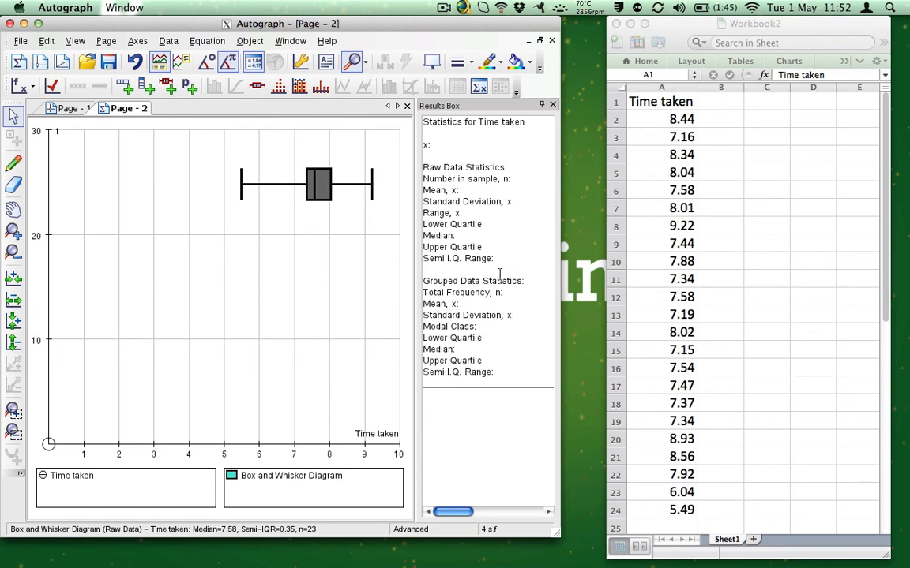
{"action": "left_click_drag", "start_coordinate": [451, 512], "coordinate": [498, 512]}
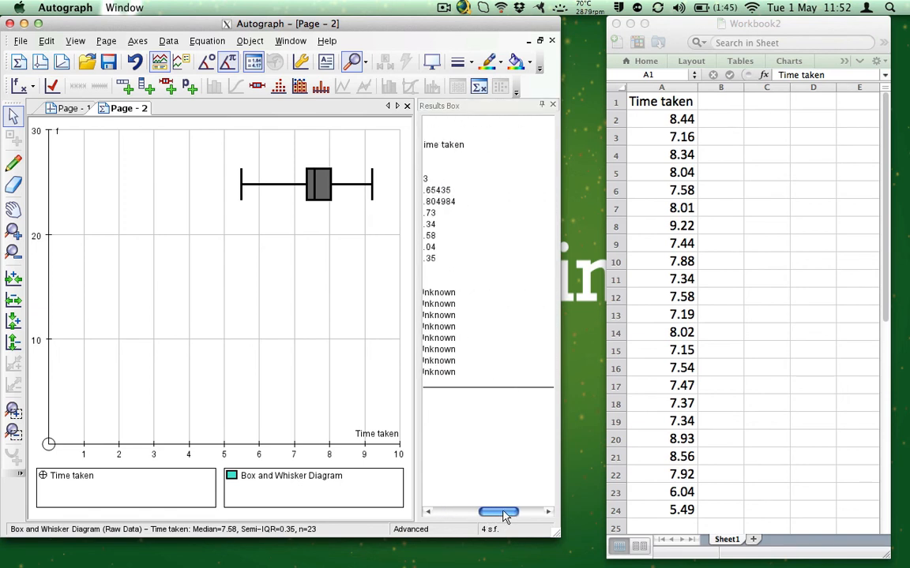
{"action": "left_click_drag", "start_coordinate": [497, 512], "coordinate": [472, 511]}
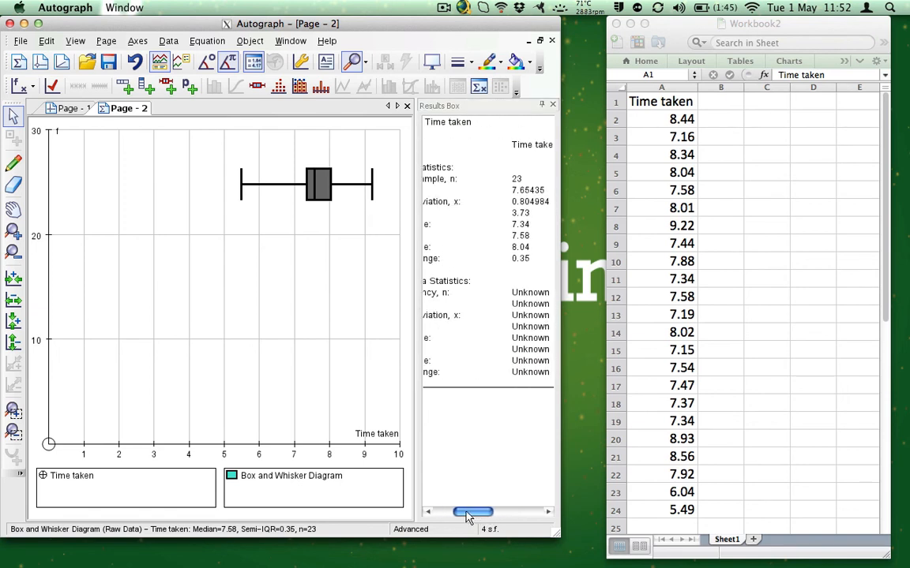